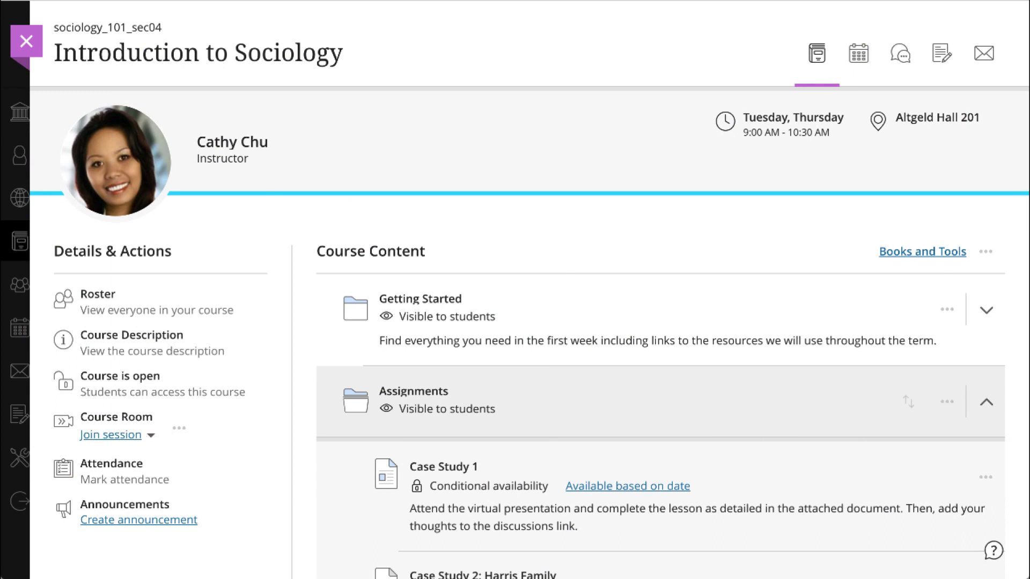
pyautogui.moveTo(695, 410)
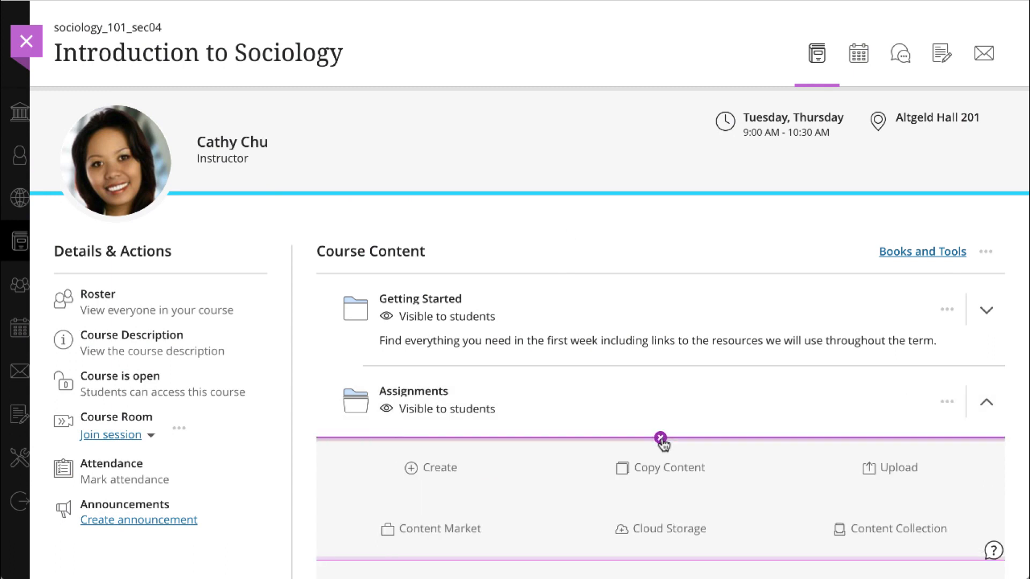
# Step: Create a new Assignment item in the Introduction to Sociology Assignments folder
pyautogui.click(661, 439)
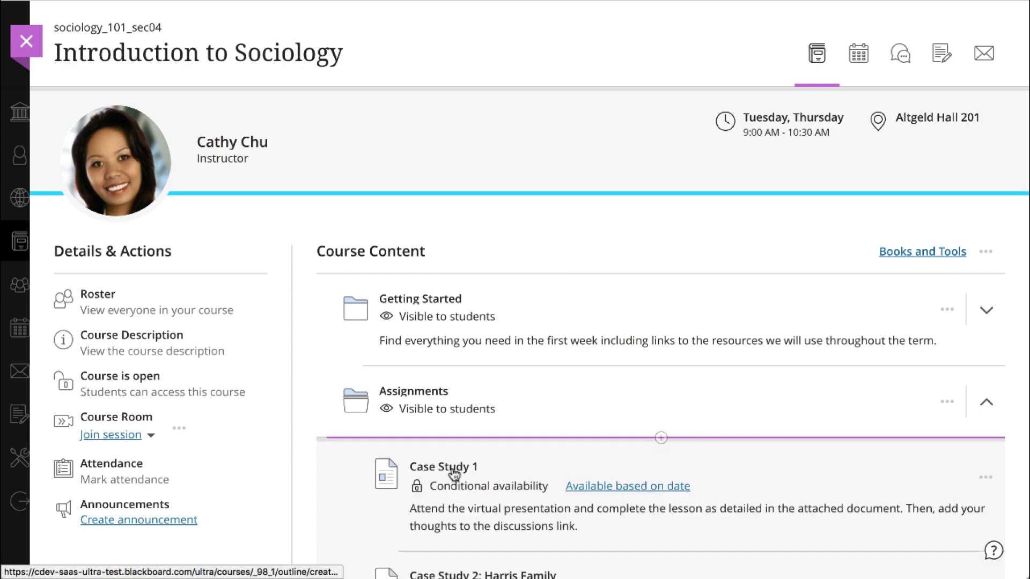
pyautogui.click(660, 438)
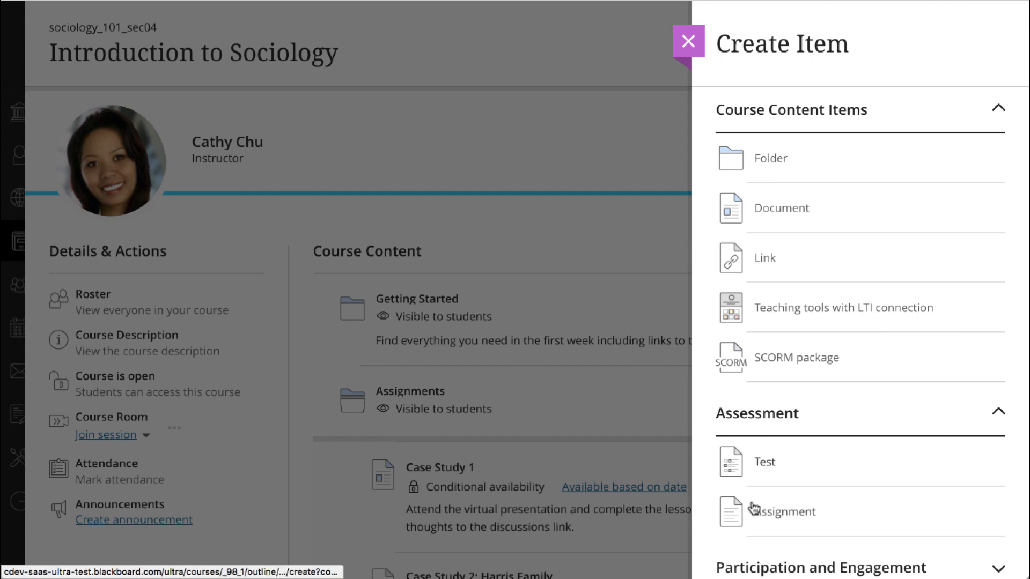
pyautogui.click(781, 512)
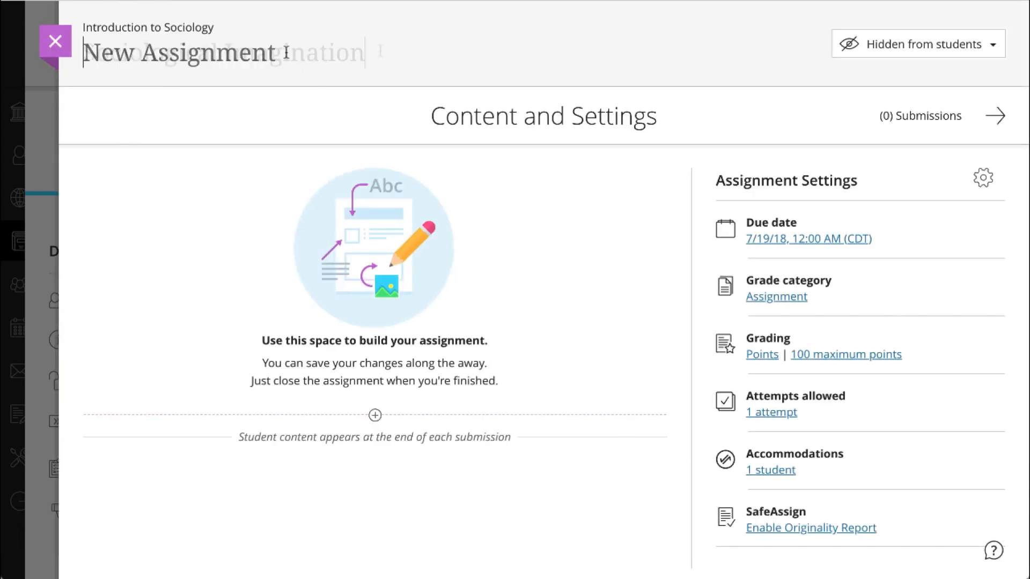
# Step: Title the assignment 'Sociological Imagination' and begin adding its document and instructions
pyautogui.write('Sociological Imagination')
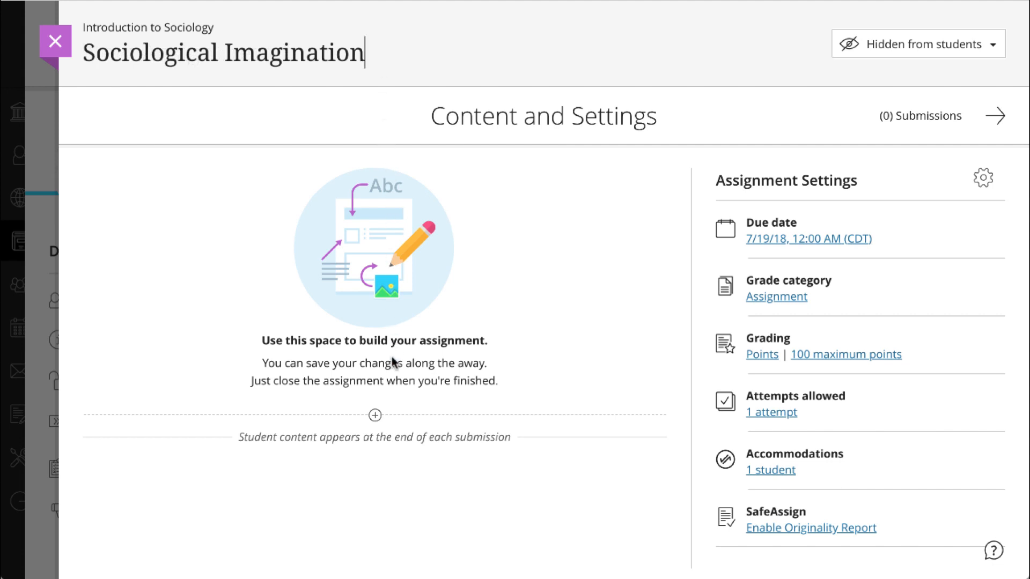
pyautogui.click(375, 415)
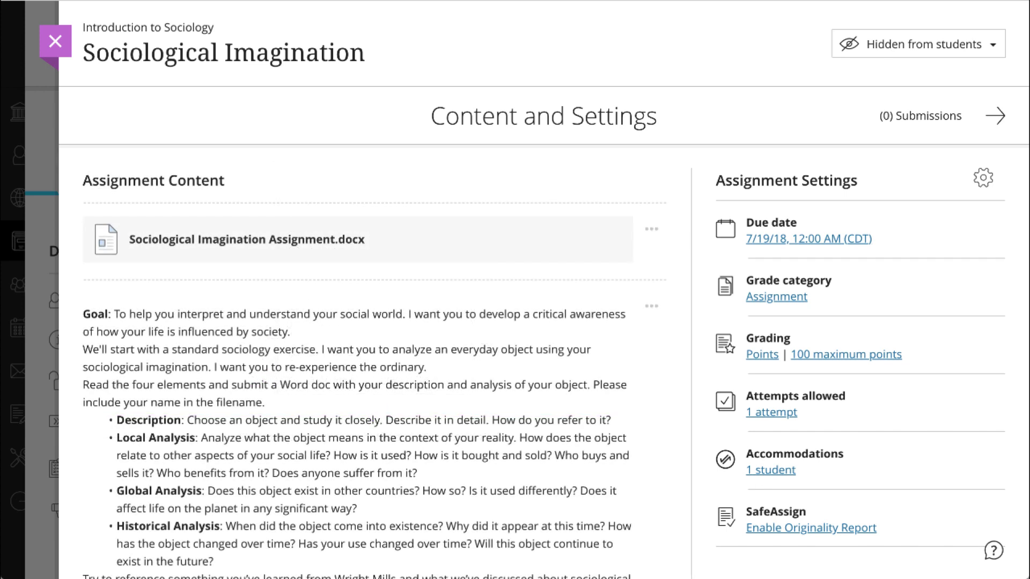
pyautogui.moveTo(936, 173)
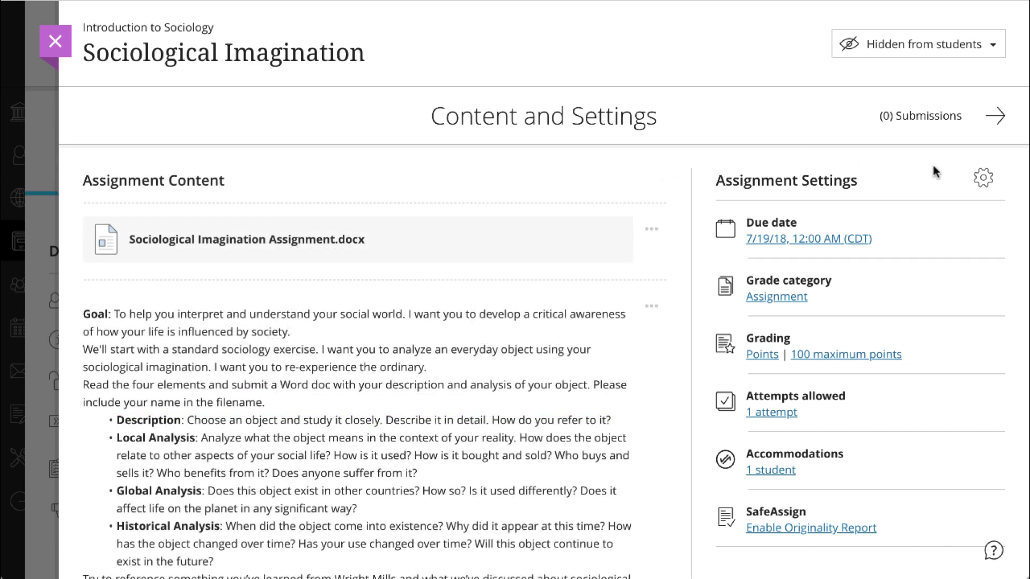
# Step: Set the assignment due date to 7/26/18, keeping grading at 100 points
pyautogui.click(983, 178)
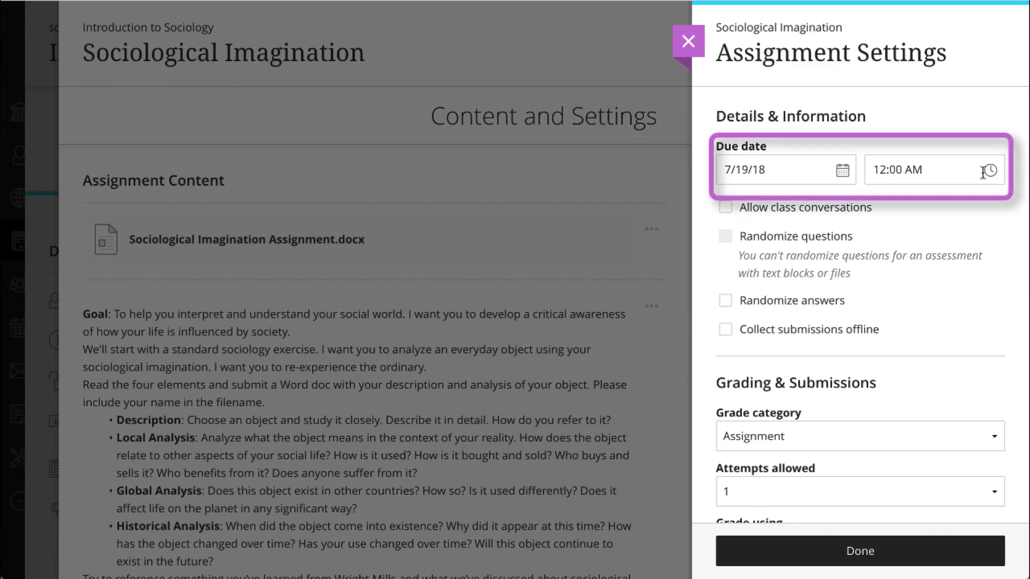
pyautogui.click(775, 169)
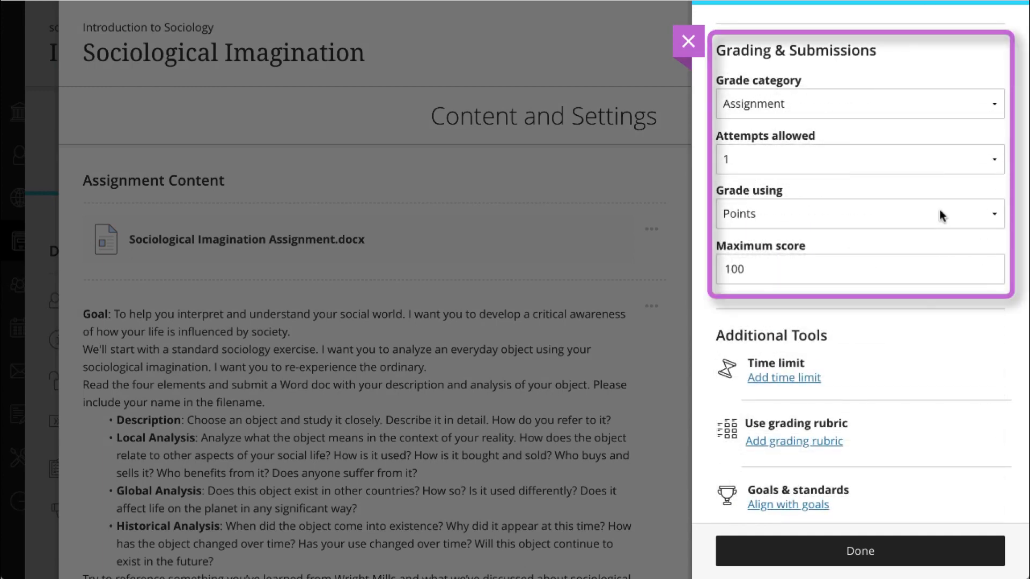
pyautogui.scroll(-3)
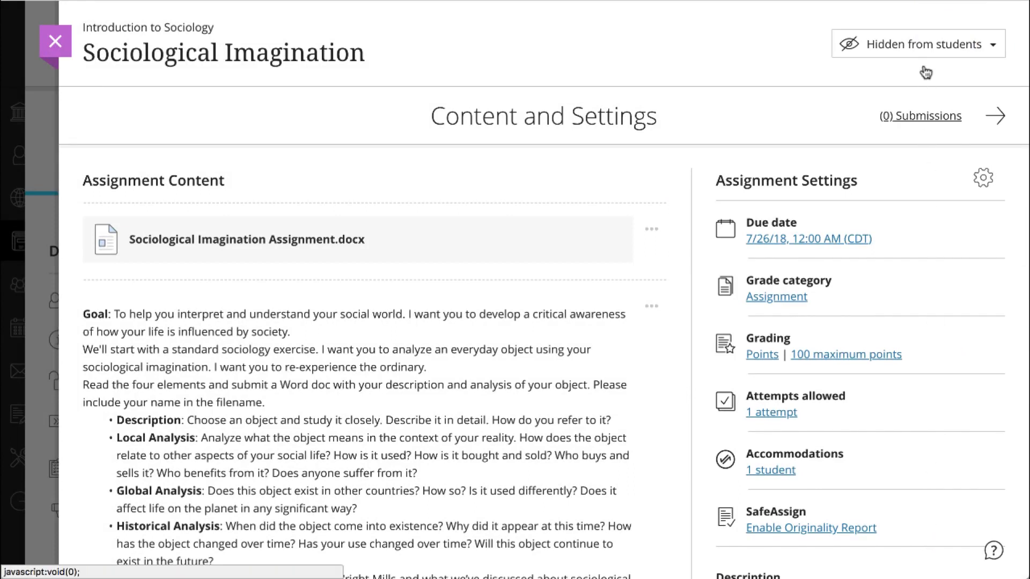
# Step: Switch the Sociological Imagination assignment from hidden to visible to students
pyautogui.click(916, 43)
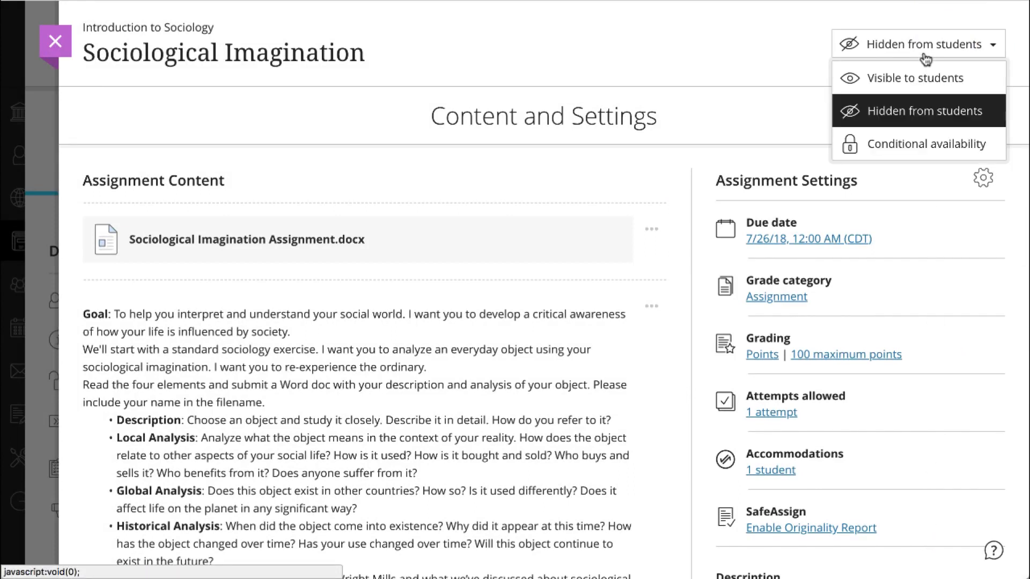
pyautogui.click(914, 77)
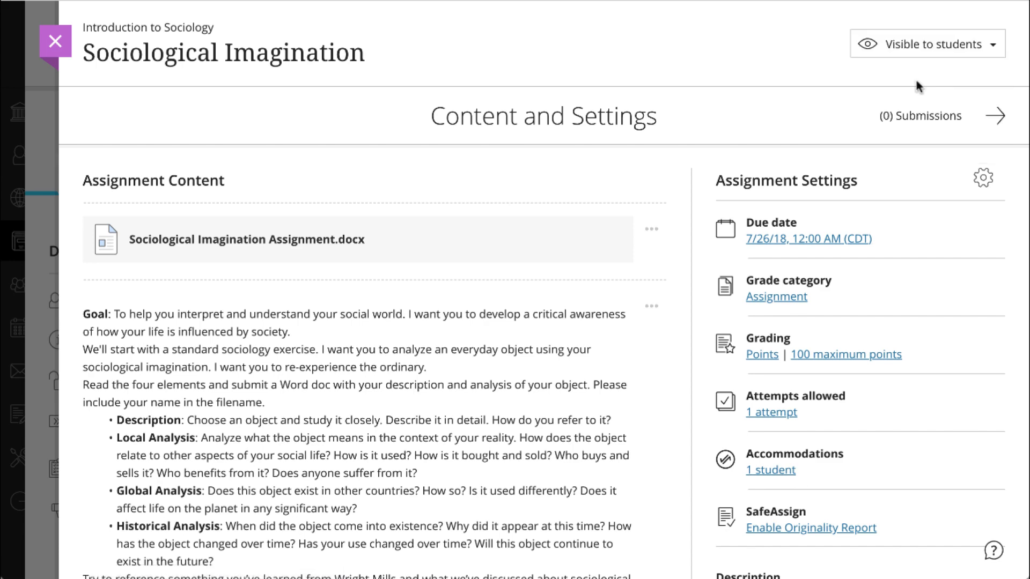
pyautogui.click(515, 289)
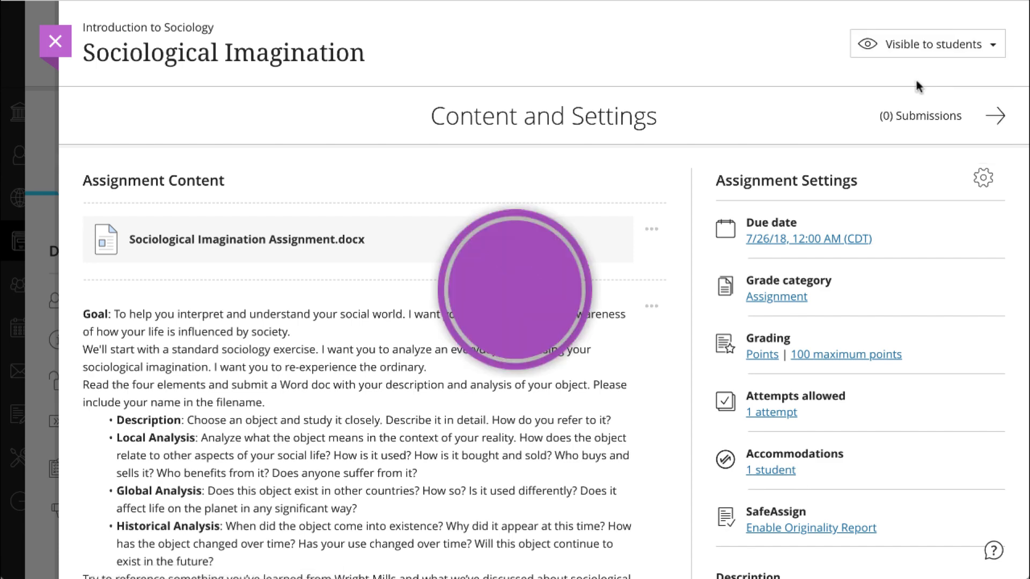